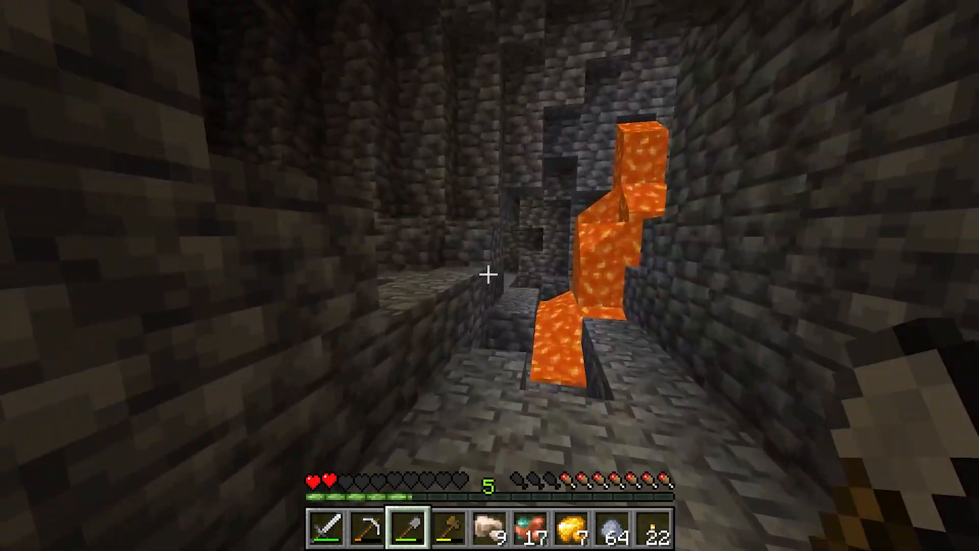
Switch from the game to the server page and open the Manage Server JAR menu
key("1")
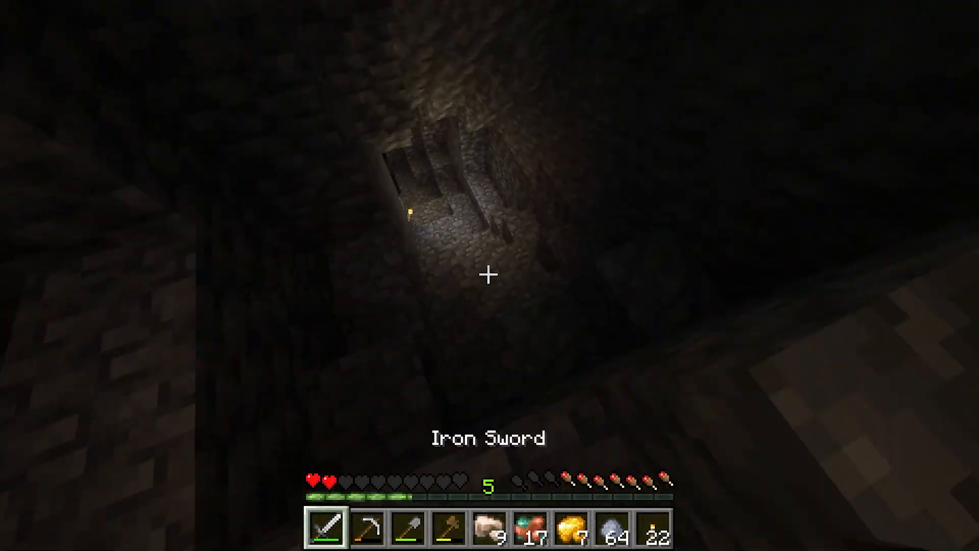
mouse_move(490, 275)
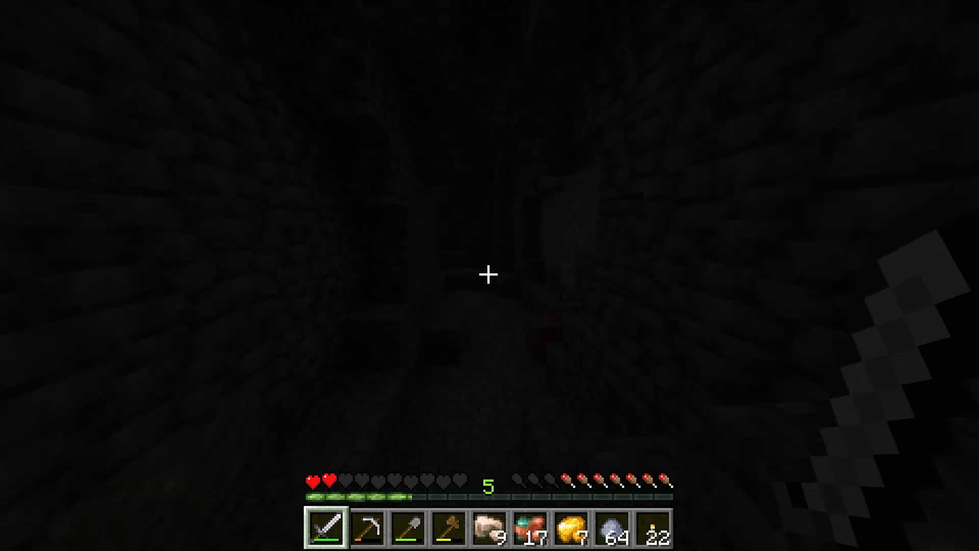
mouse_move(490, 275)
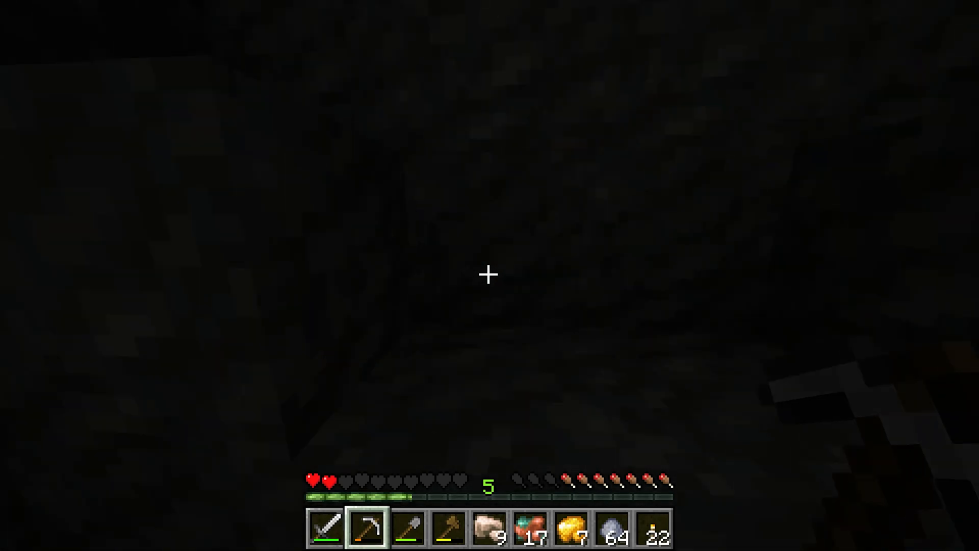
key("alt+tab")
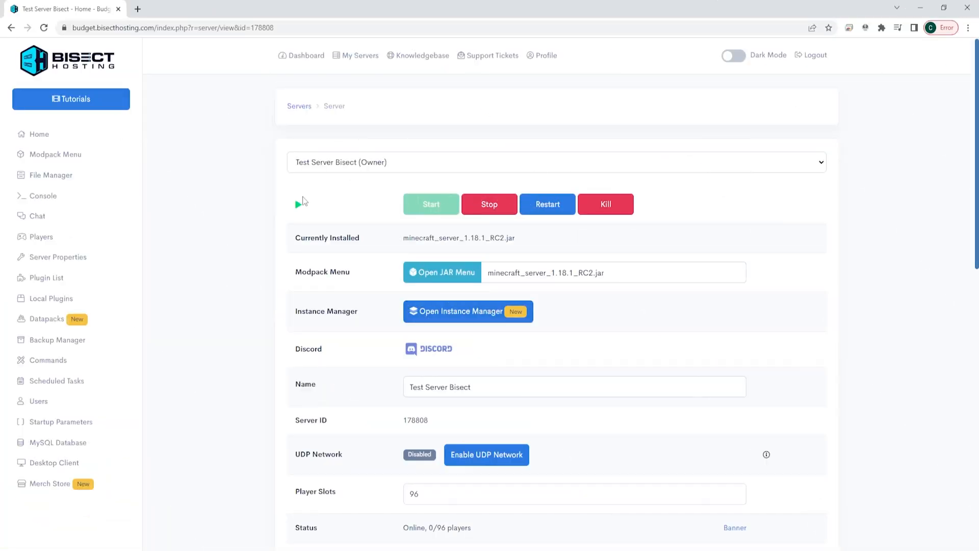
mouse_move(416, 285)
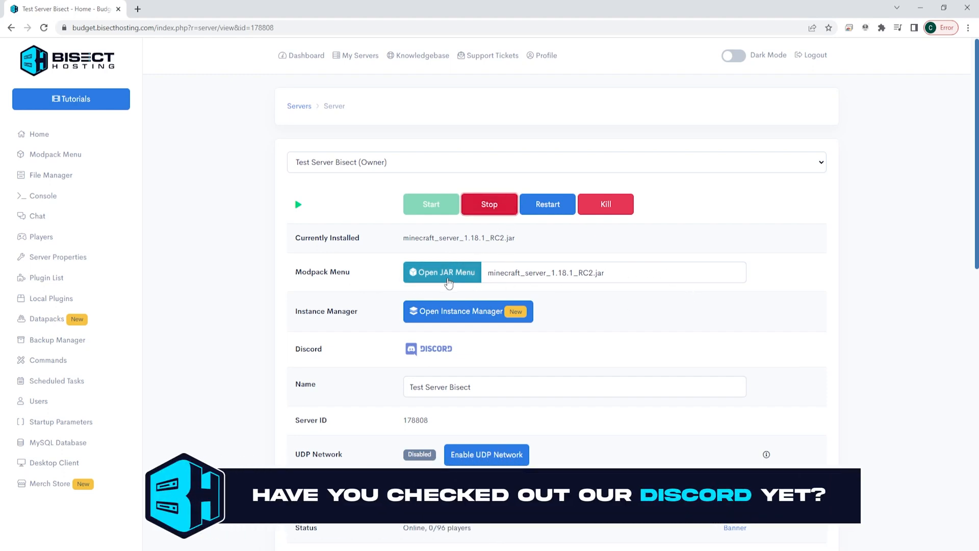
left_click(442, 272)
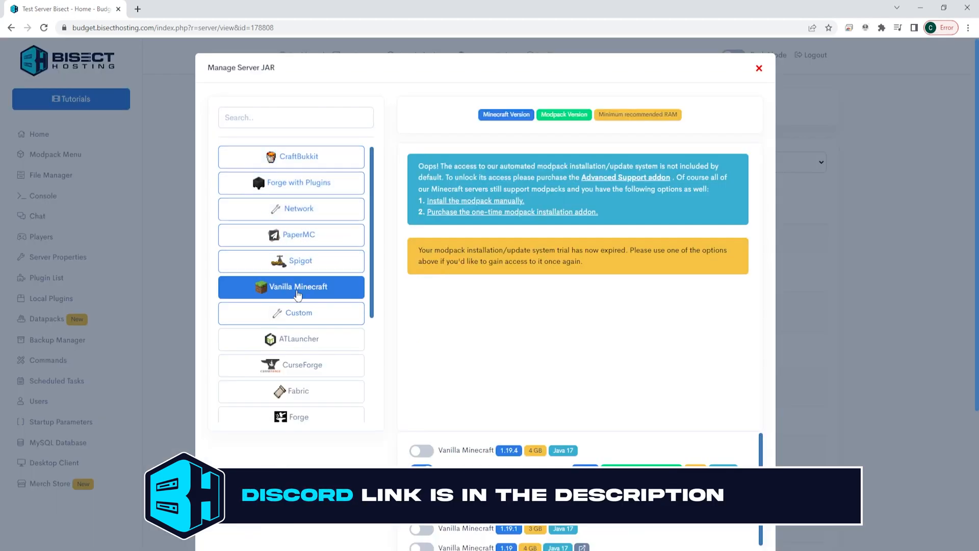
Scroll the Vanilla Minecraft version list down to find Snapshot 22w45a
scroll("down", 3)
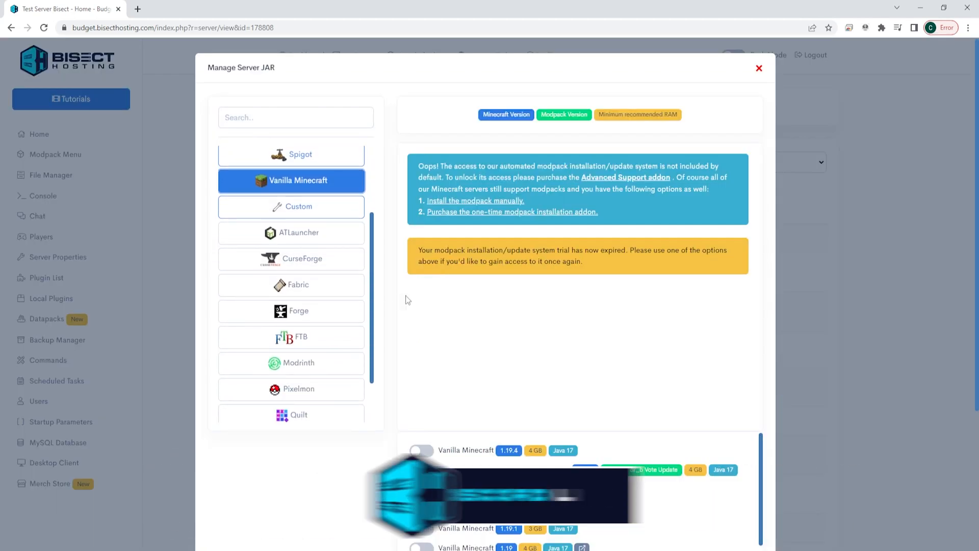
scroll("down", 3)
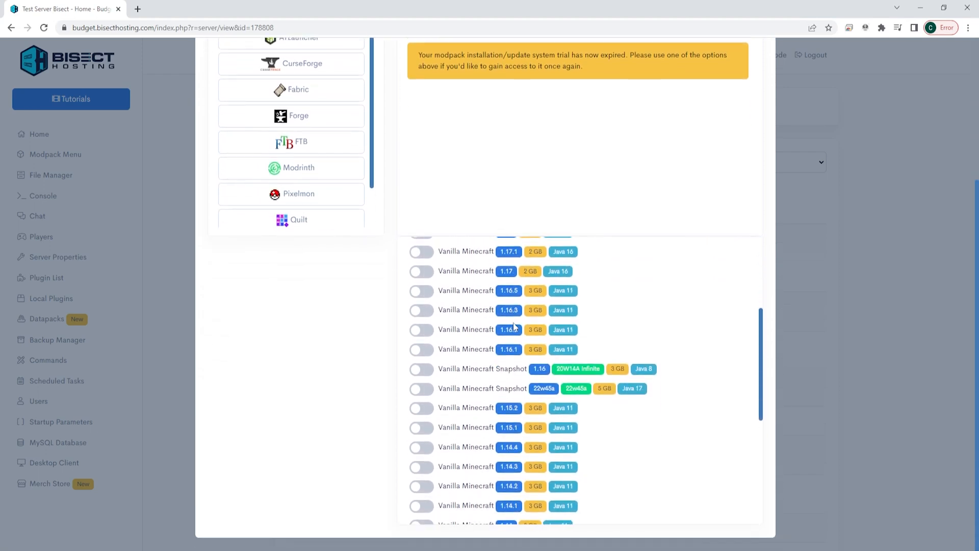
scroll("down", 3)
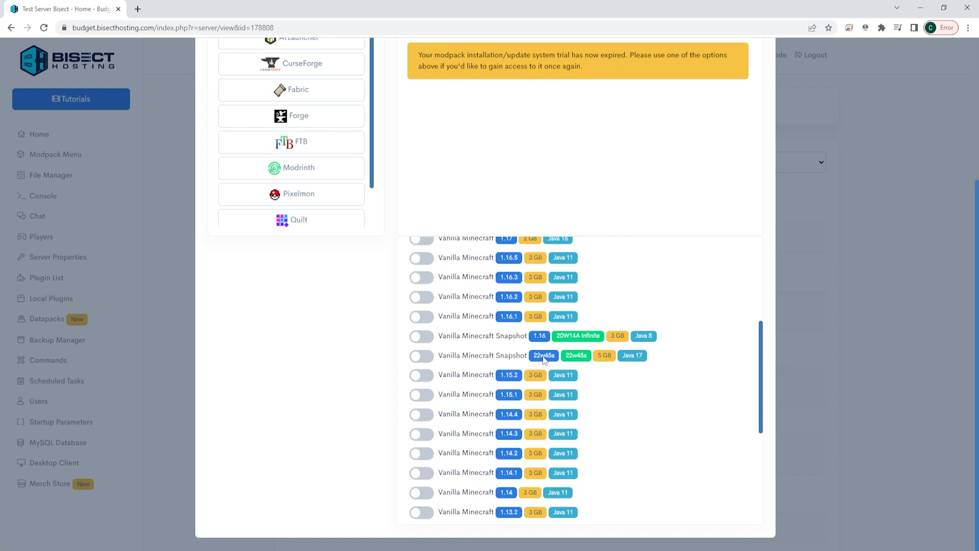
mouse_move(632, 362)
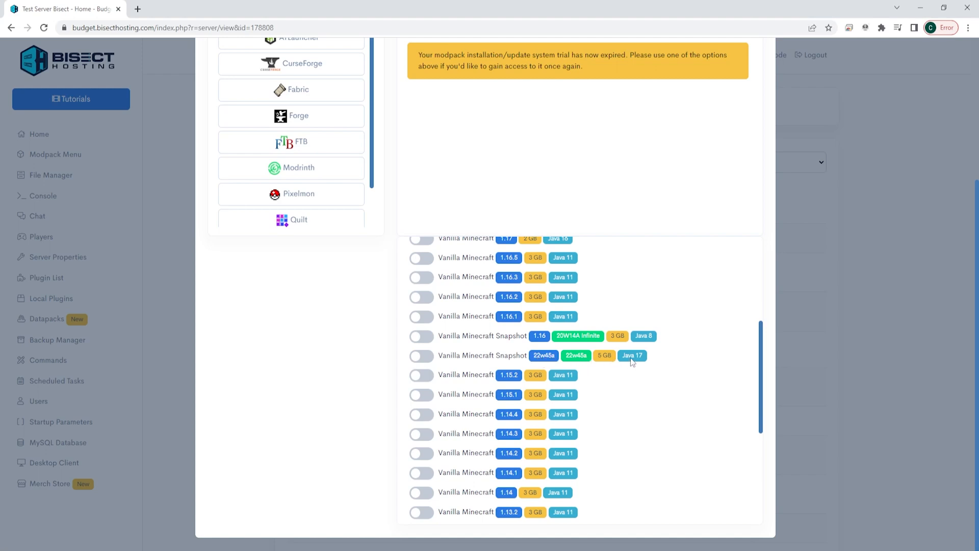
mouse_move(418, 361)
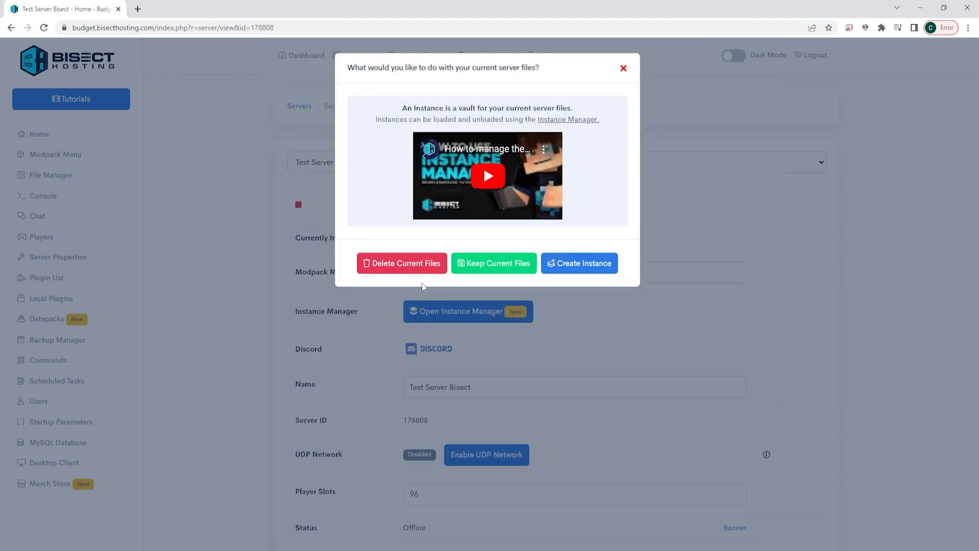
mouse_move(529, 89)
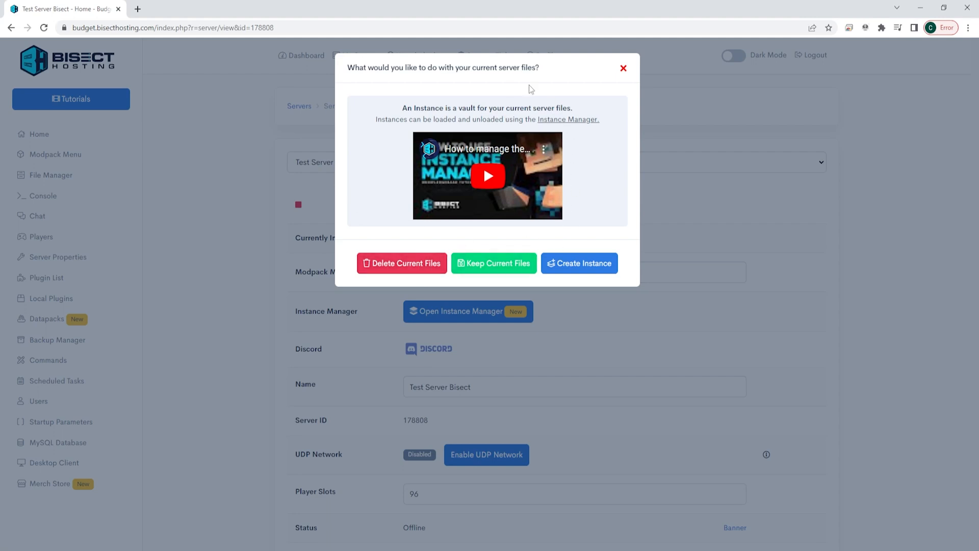
mouse_move(395, 277)
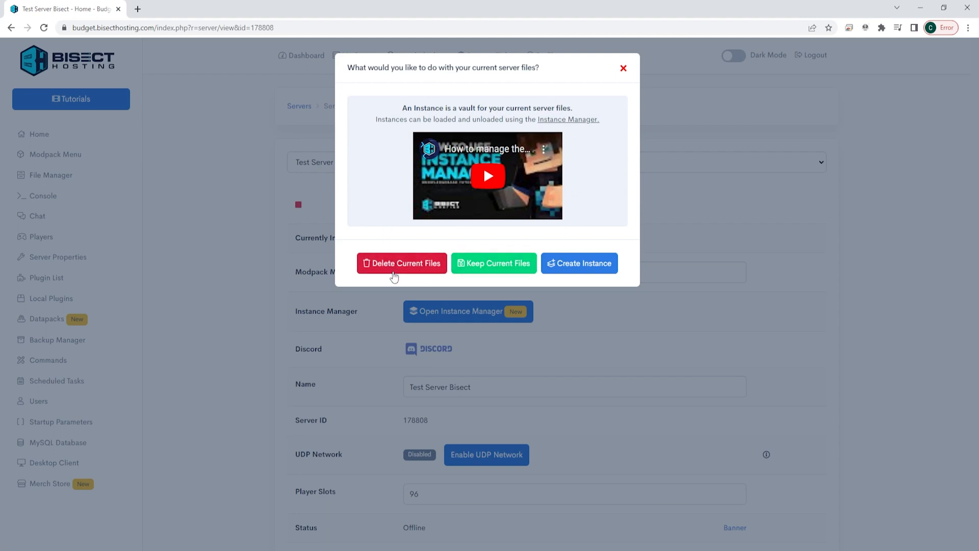
mouse_move(411, 275)
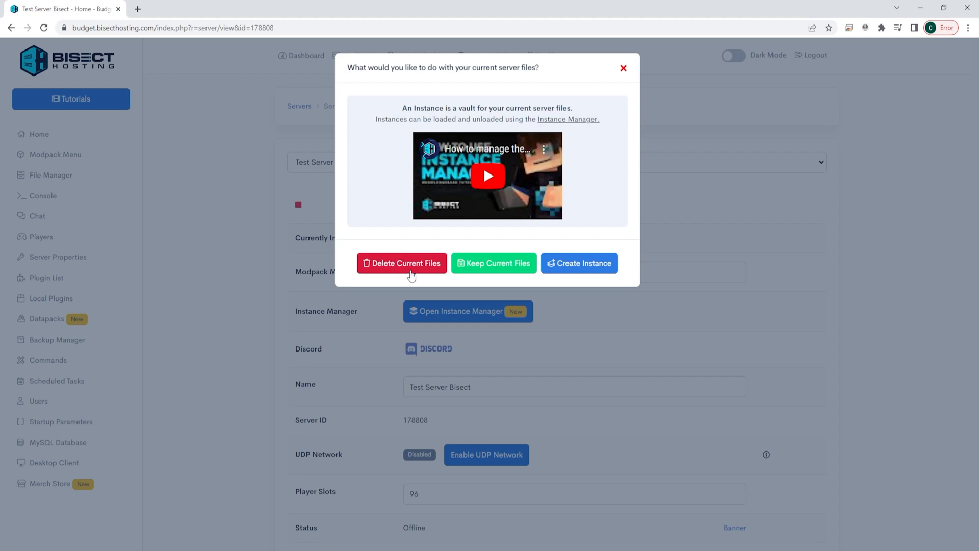
mouse_move(493, 263)
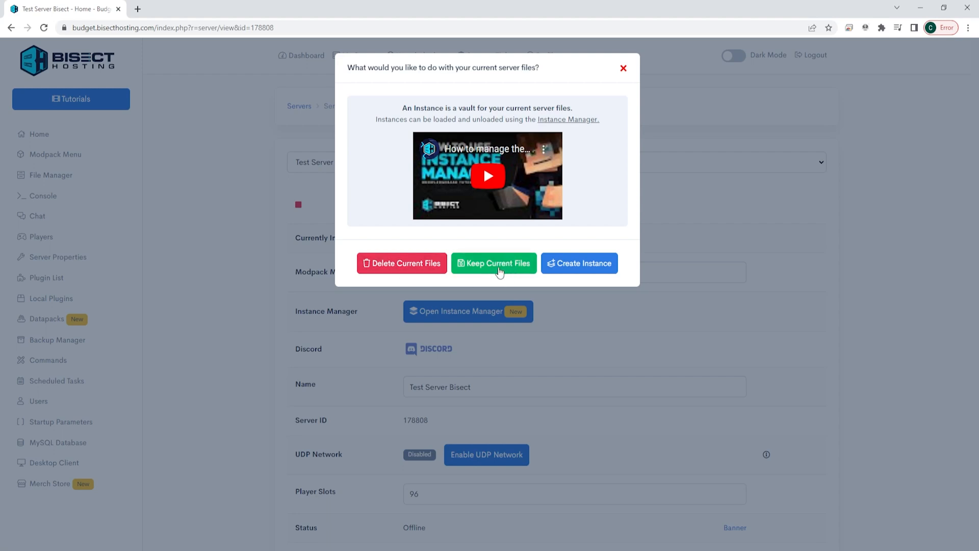
mouse_move(395, 276)
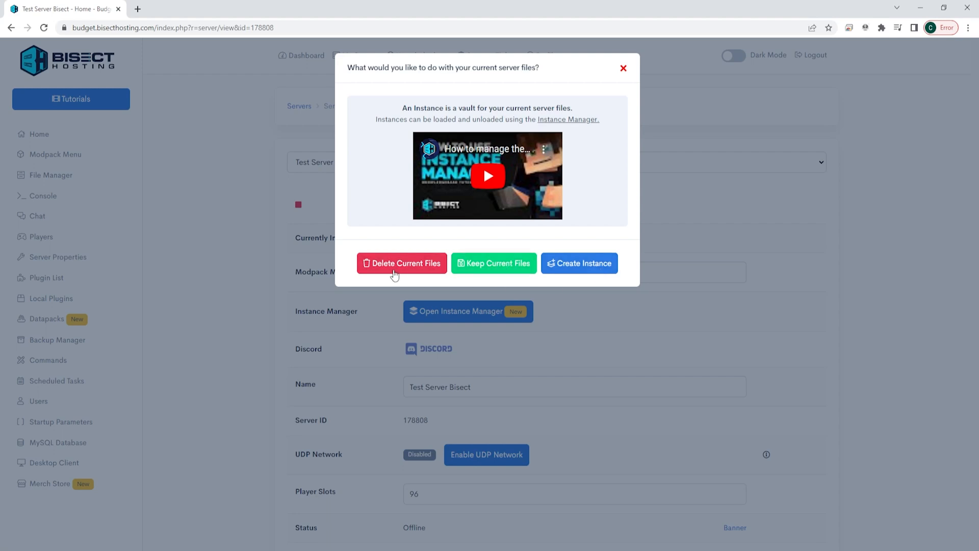
Delete the current server files and start the server on Snapshot 22w45a
left_click(402, 263)
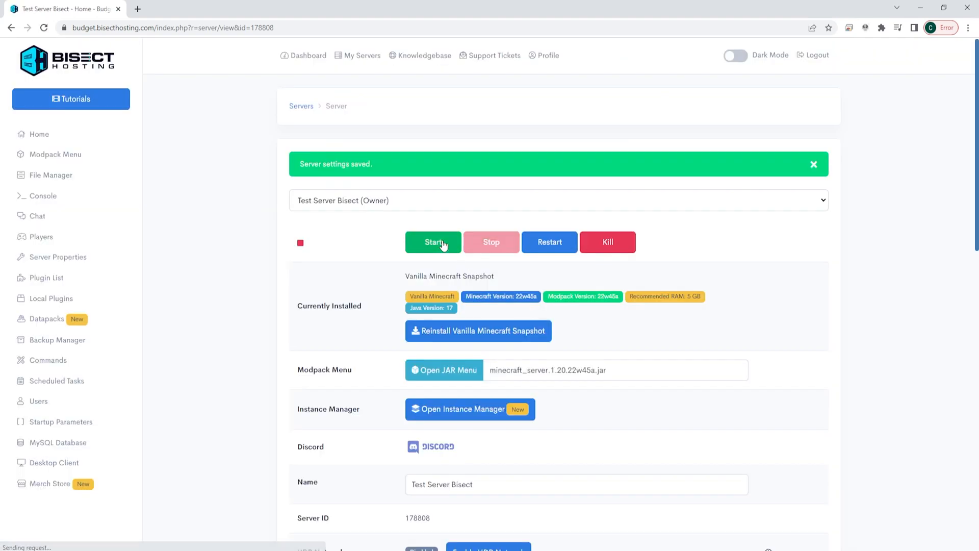
left_click(433, 242)
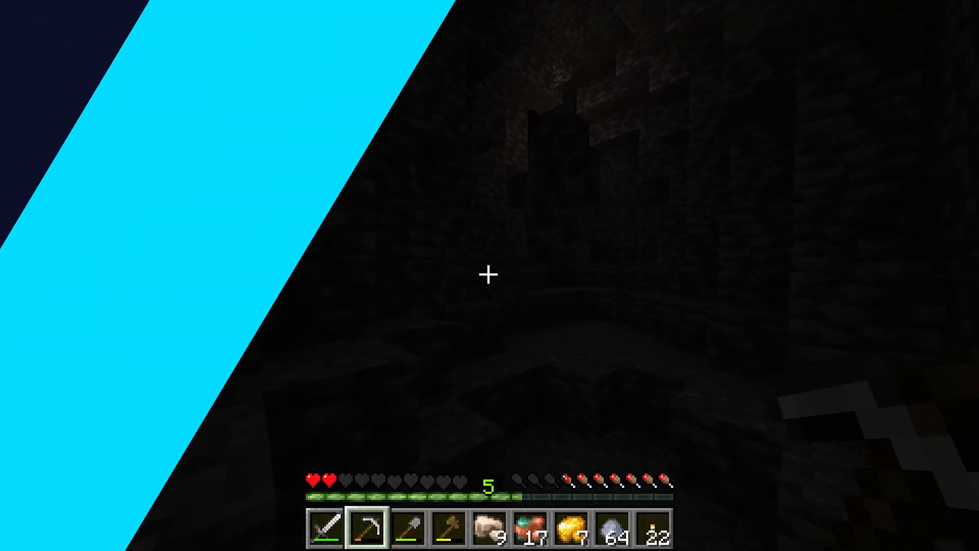
key("1")
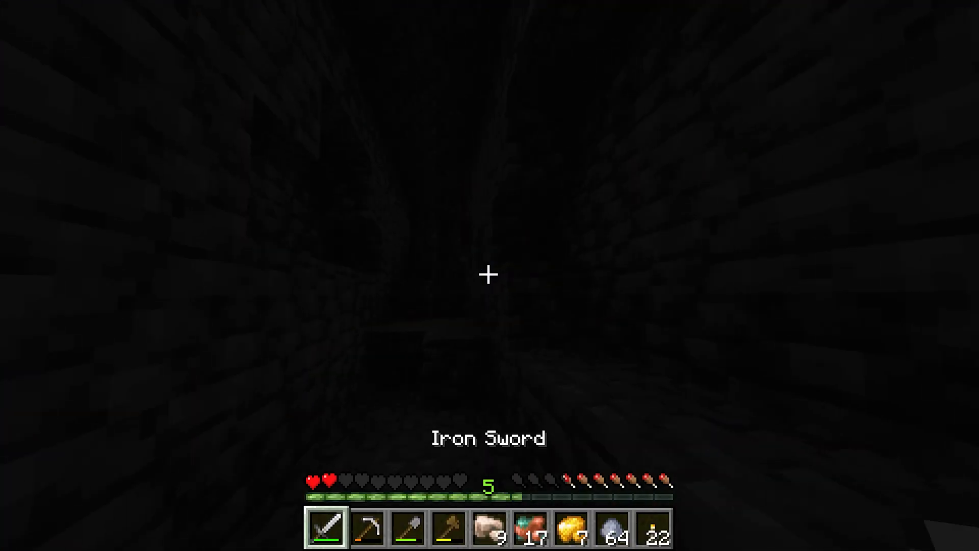
mouse_move(490, 275)
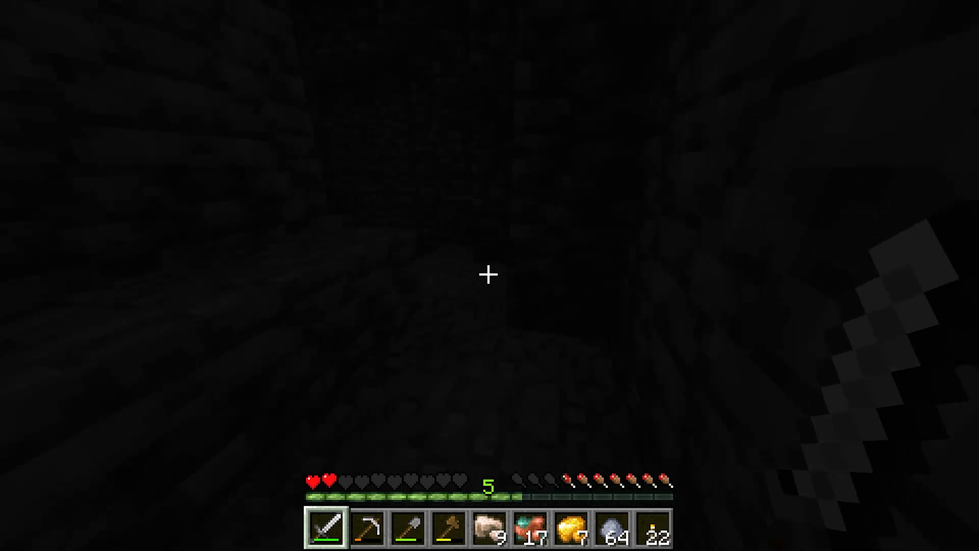
mouse_move(489, 275)
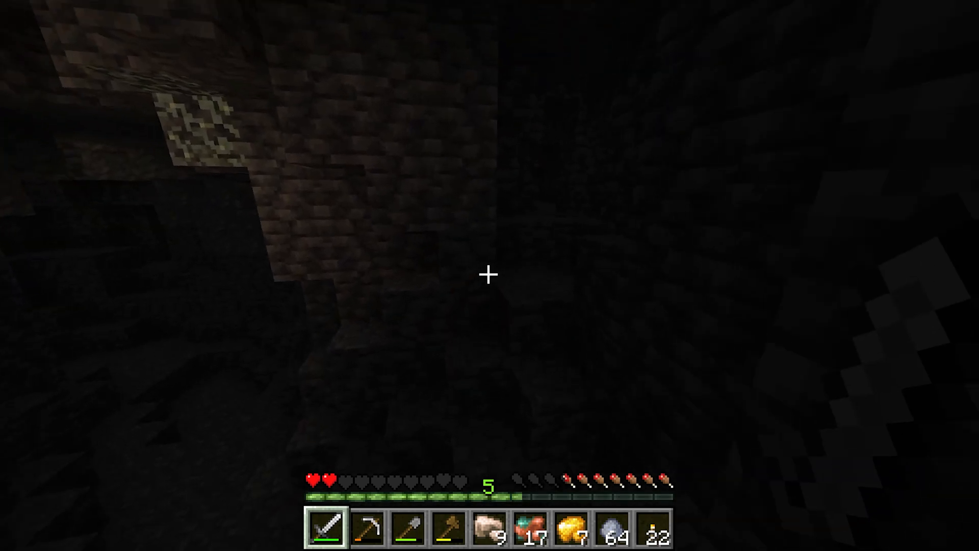